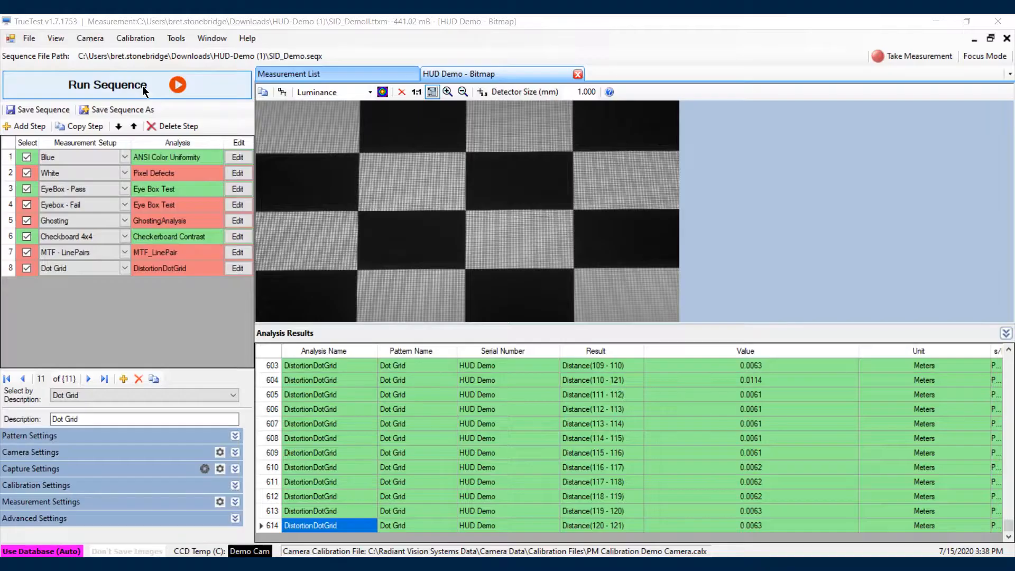
Run the full eight-step HUD demo sequence and wait for every result tab to open.
{"action": "left_click", "coordinate": [107, 84]}
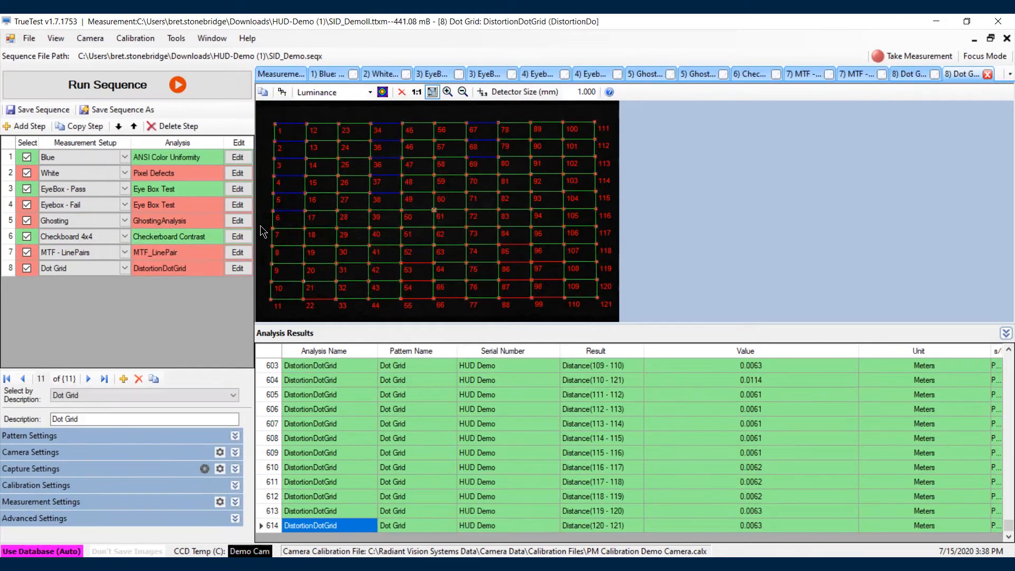
{"action": "mouse_move", "coordinate": [558, 334]}
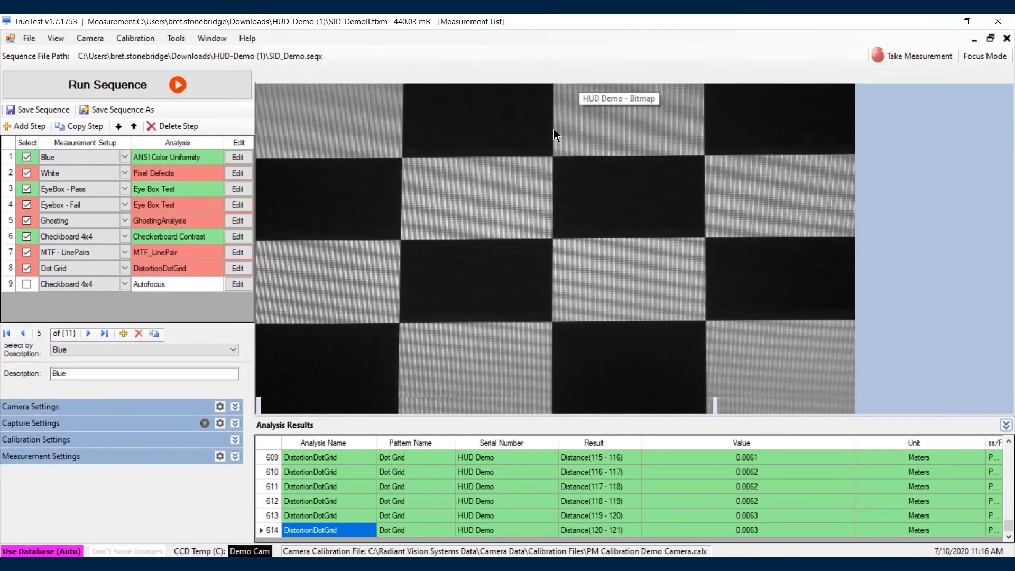
Rerun the HUD demo sequence through all checked steps until the dot-grid distortion results appear.
{"action": "left_click", "coordinate": [107, 84]}
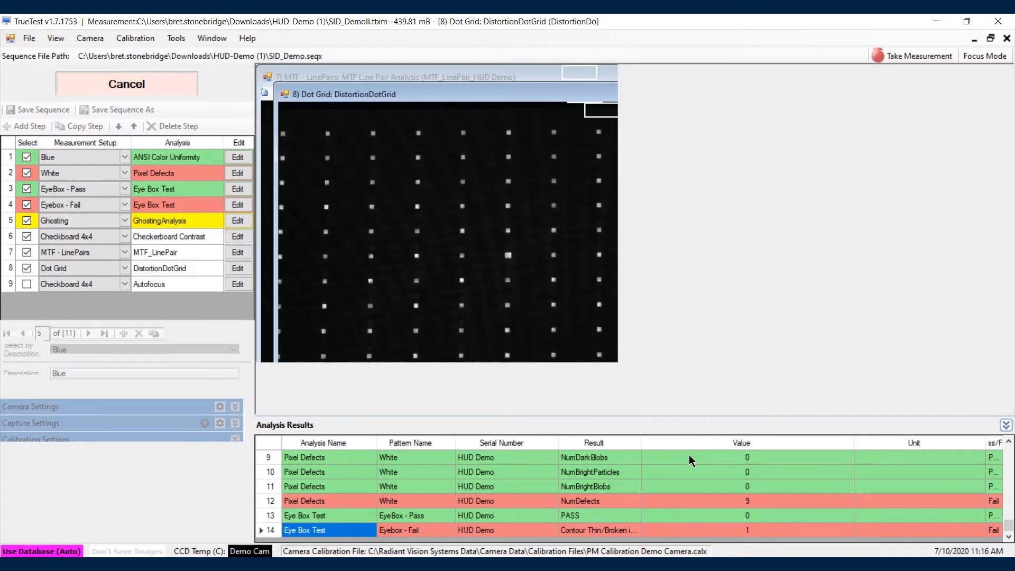
{"action": "left_click", "coordinate": [127, 85]}
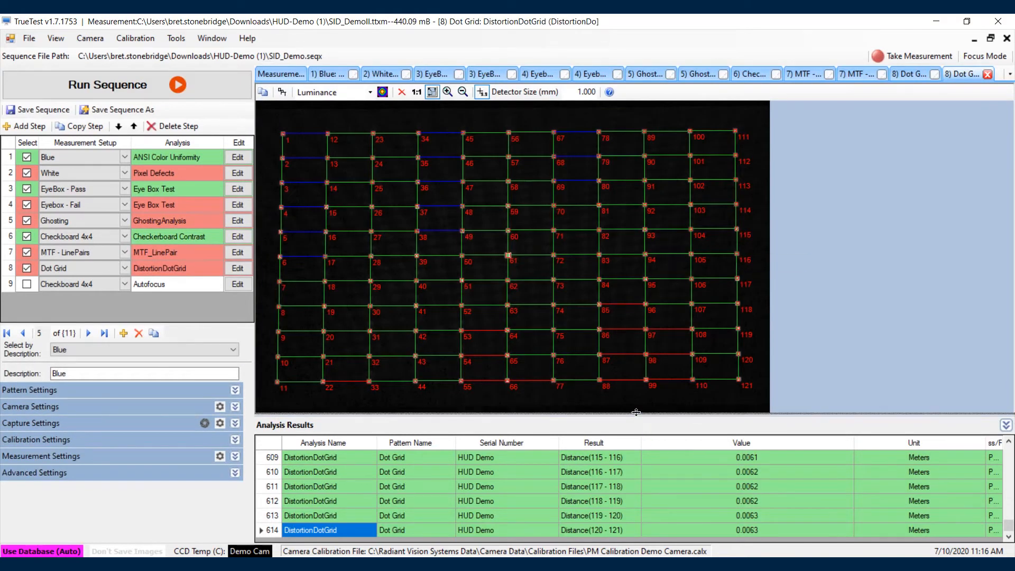
View the Blue color uniformity, White false-colour luminance, and EyeBox Pass analysis images.
{"action": "left_click", "coordinate": [324, 74]}
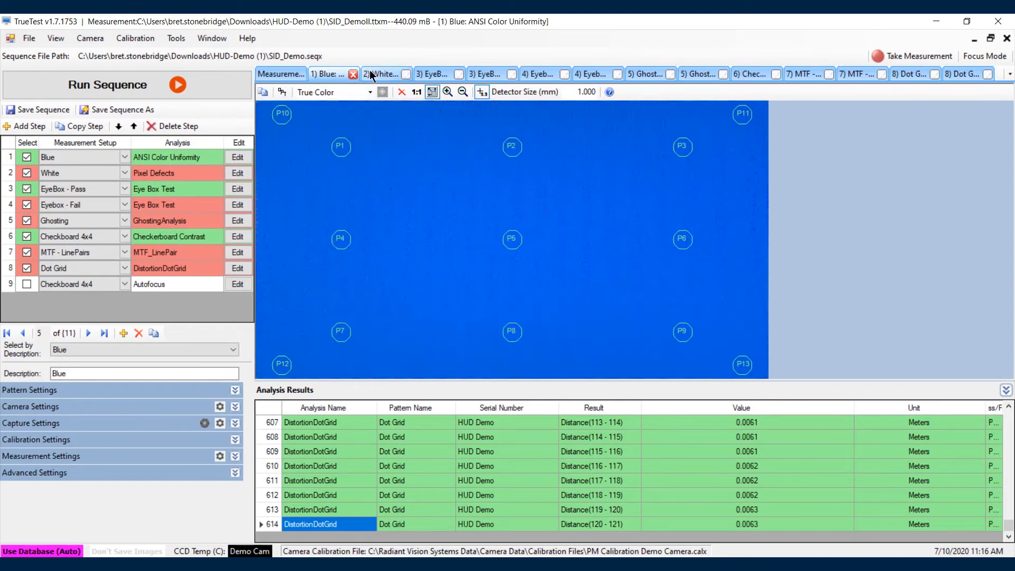
{"action": "left_click", "coordinate": [380, 74]}
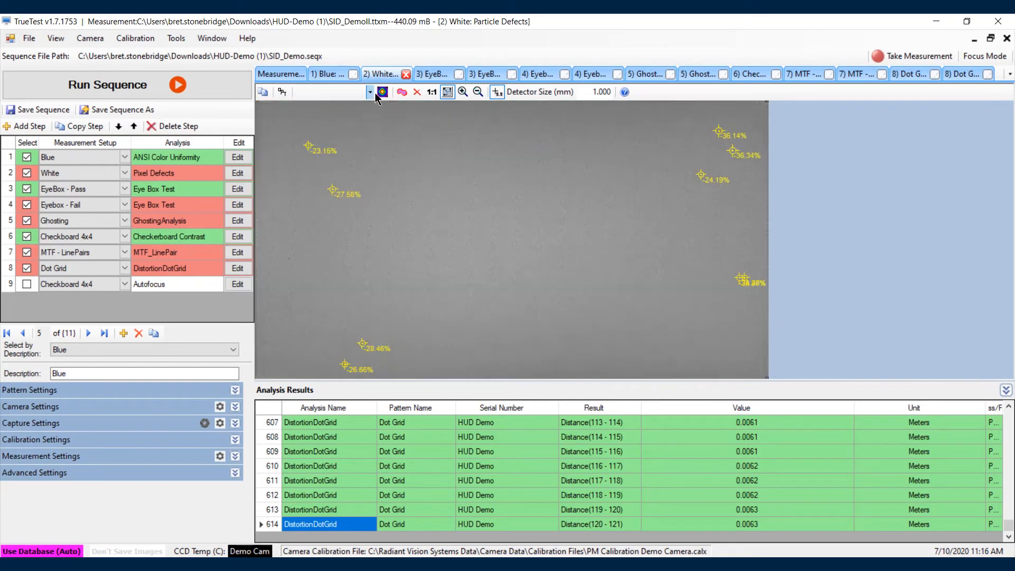
{"action": "left_click", "coordinate": [369, 91]}
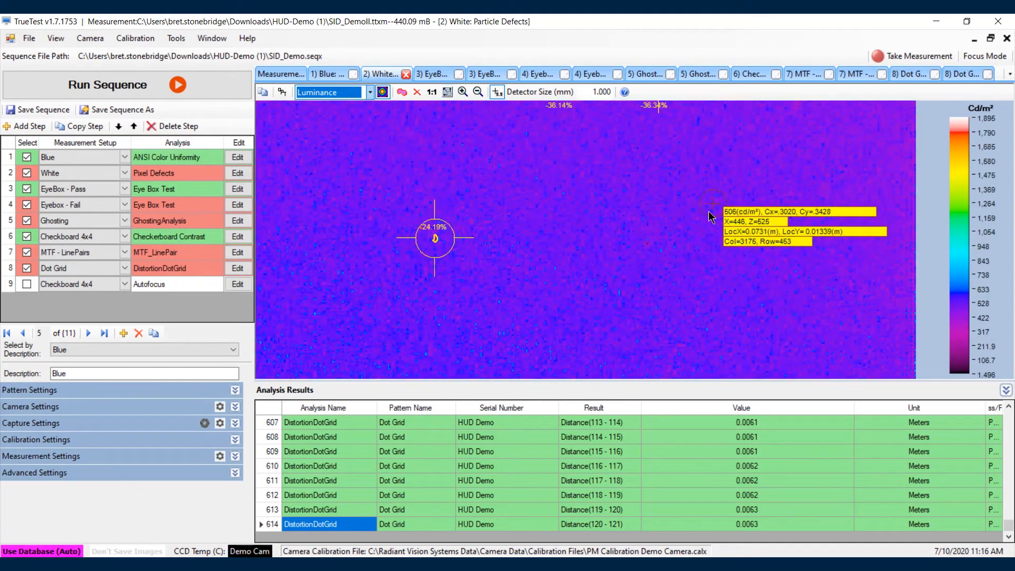
{"action": "left_click", "coordinate": [432, 73]}
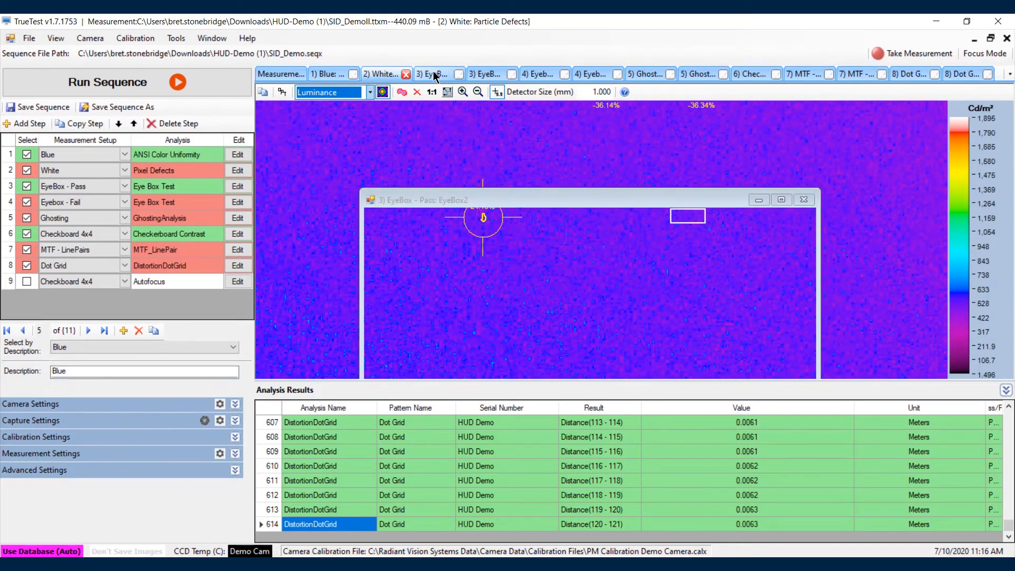
{"action": "left_click", "coordinate": [433, 73]}
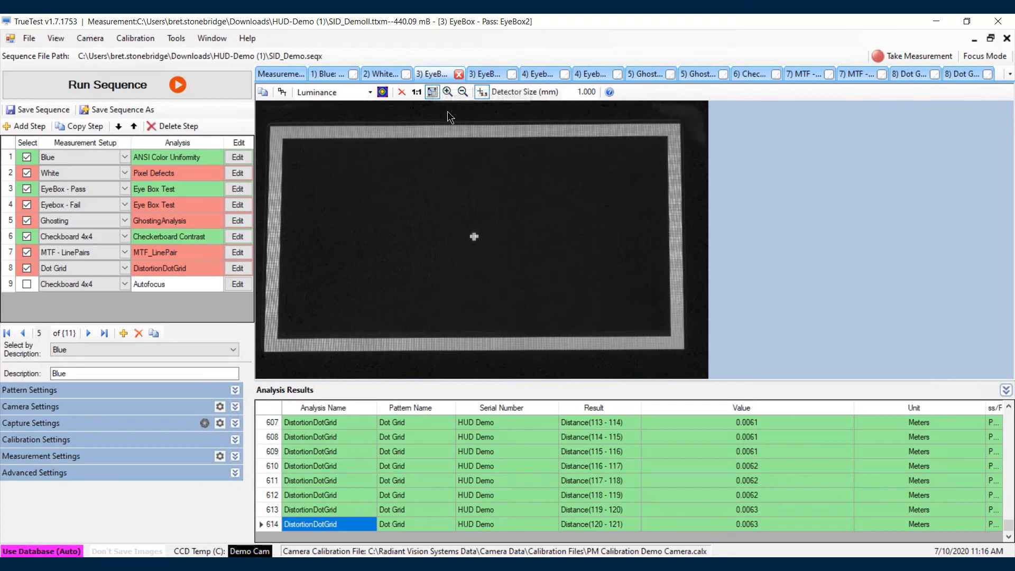
{"action": "left_click", "coordinate": [588, 74]}
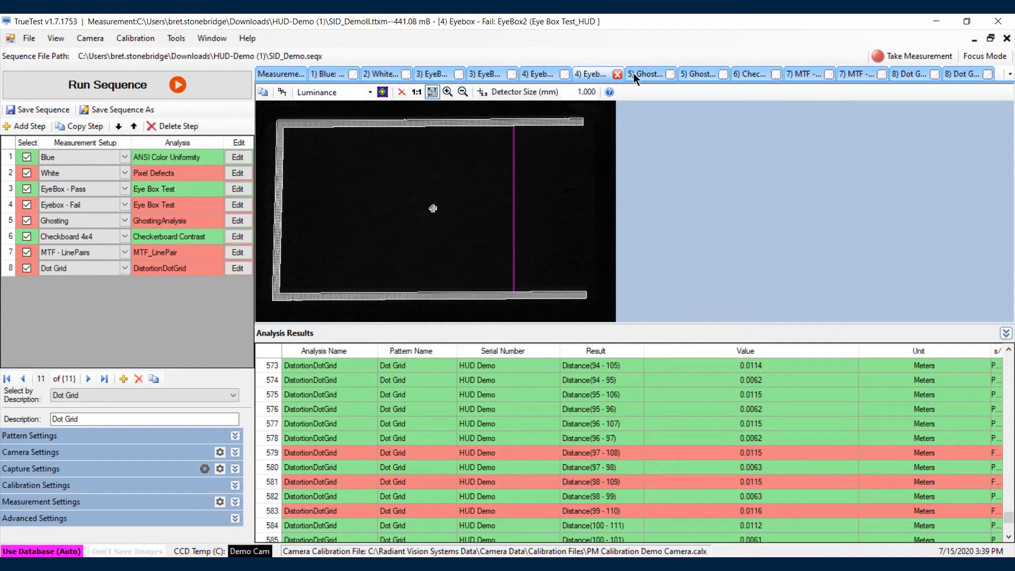
{"action": "mouse_move", "coordinate": [703, 73]}
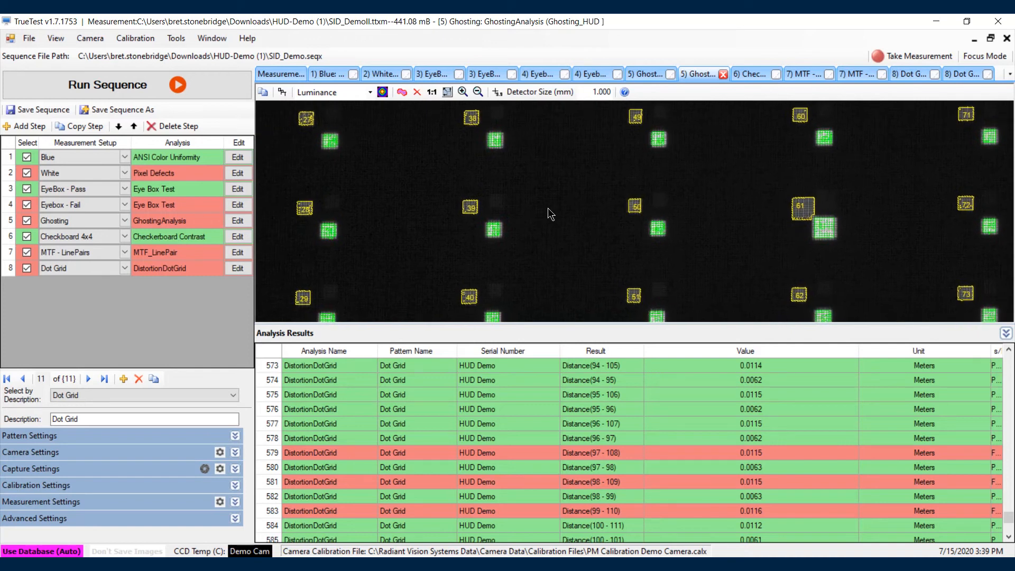
Move past the EyeBox Fail and Ghosting analyses to the Checkerboard Contrast result image.
{"action": "left_click", "coordinate": [749, 74]}
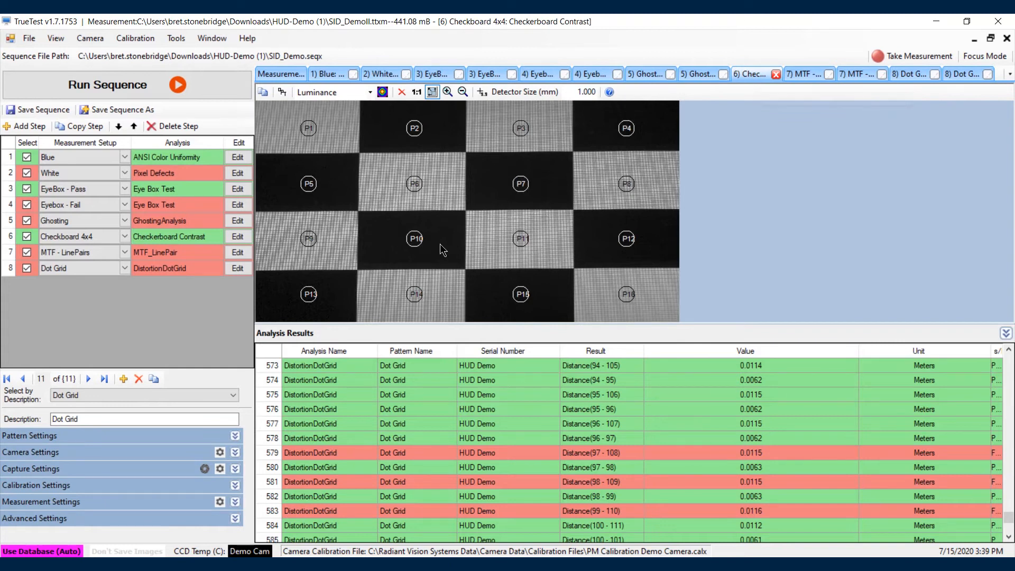
{"action": "mouse_move", "coordinate": [764, 110]}
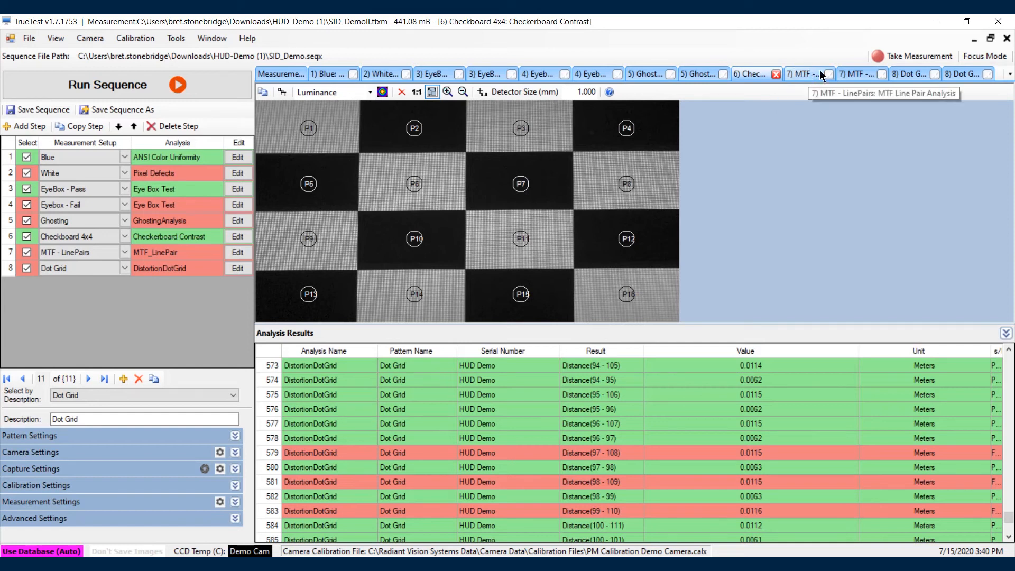
View the MTF line pair and dot-grid distortion analyses, scrolling down the distance results.
{"action": "left_click", "coordinate": [855, 73]}
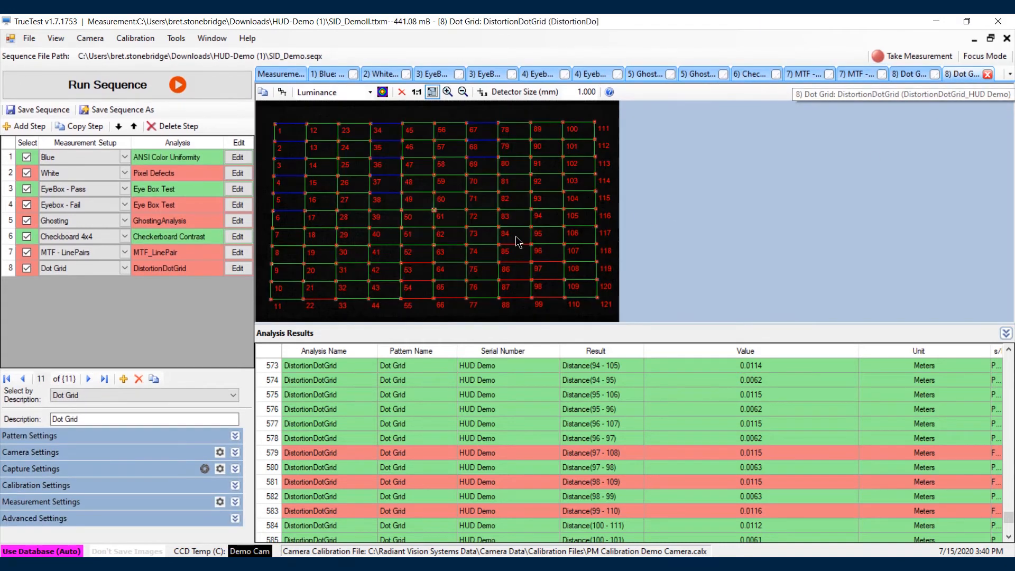
{"action": "mouse_move", "coordinate": [469, 241]}
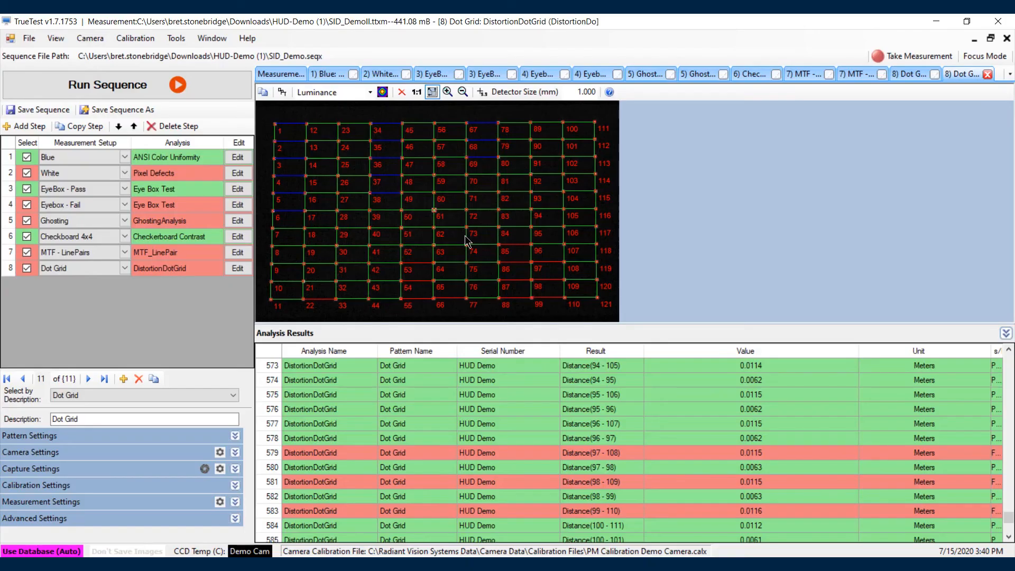
{"action": "mouse_move", "coordinate": [461, 246]}
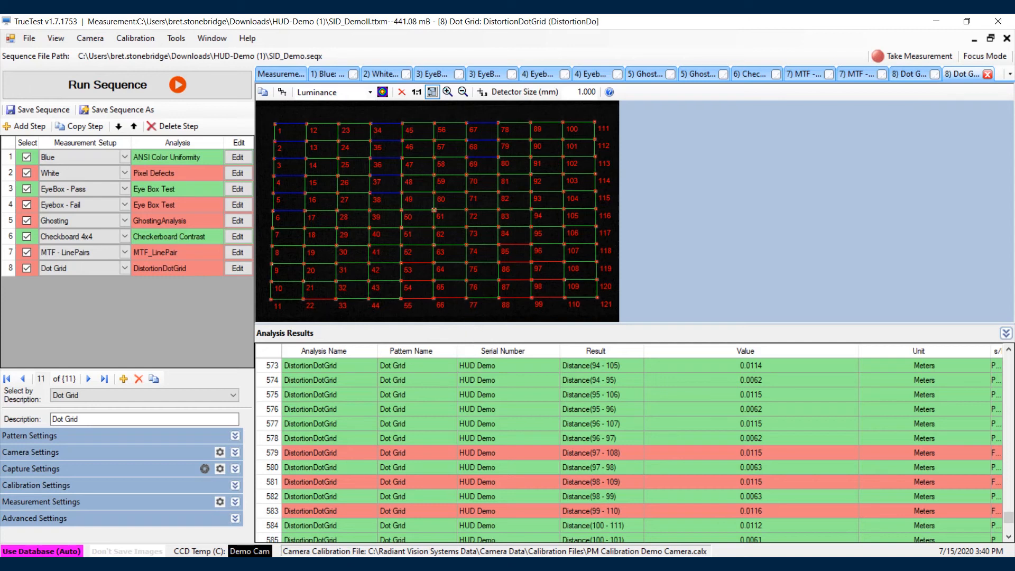
{"action": "scroll", "scroll_direction": "down", "scroll_amount": 3}
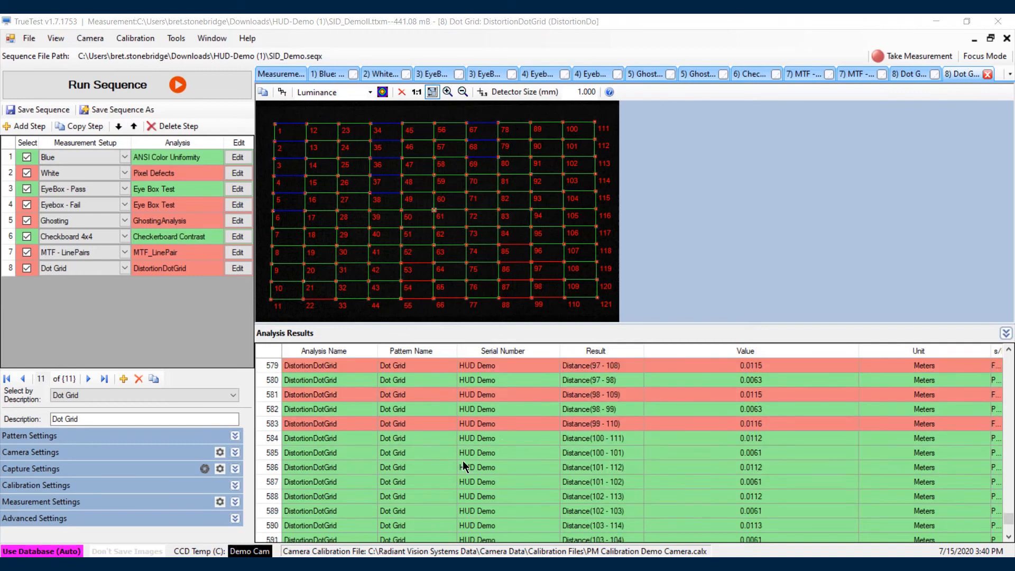